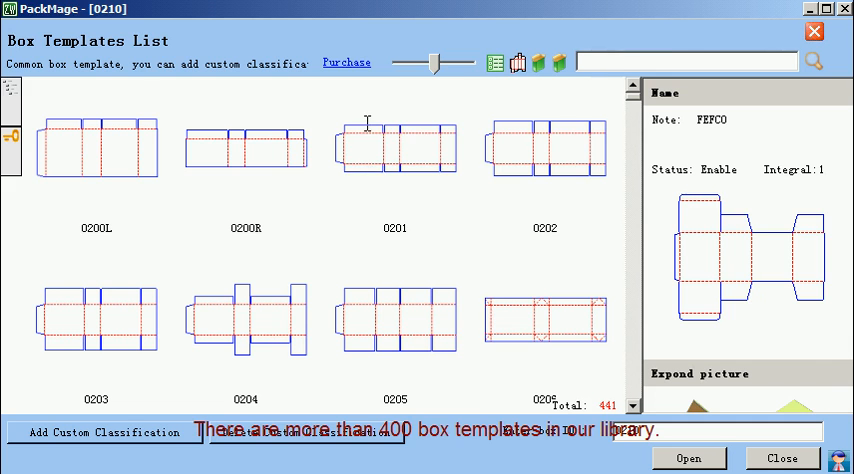
Review the CJ024 carton's production cost figures, then export its dieline as test.pdf
{"action": "scroll", "scroll_direction": "down", "scroll_amount": 3}
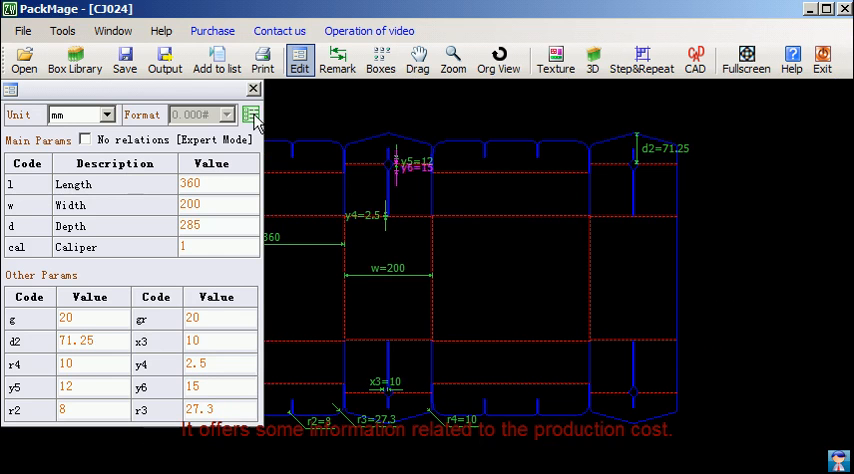
{"action": "left_click", "coordinate": [252, 114]}
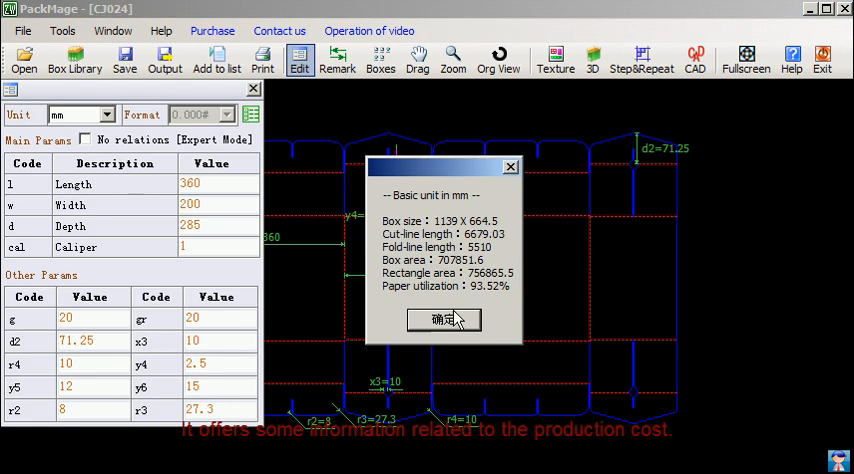
{"action": "left_click", "coordinate": [443, 320]}
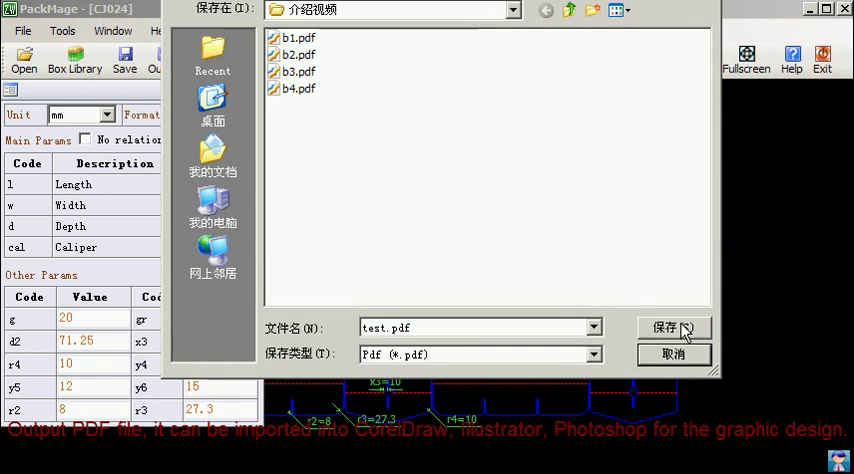
{"action": "left_click", "coordinate": [671, 327]}
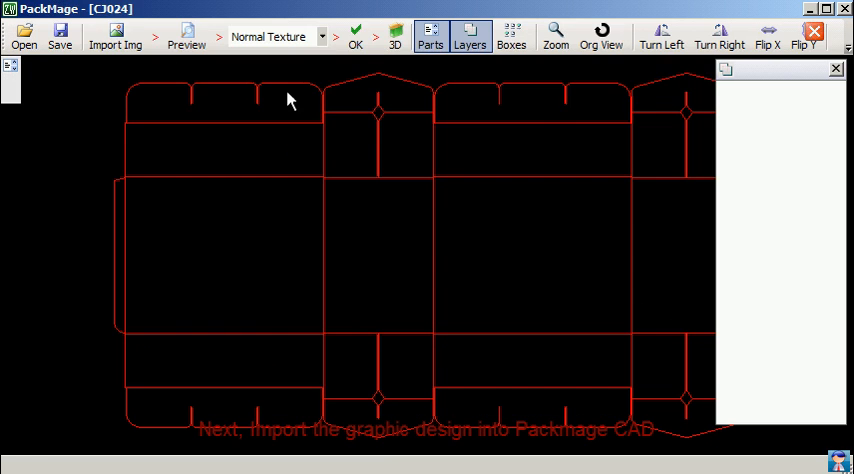
Apply GraphicDesign.jpg to the CJ024 dieline at High Texture quality and view it in 3D
{"action": "left_click", "coordinate": [115, 37]}
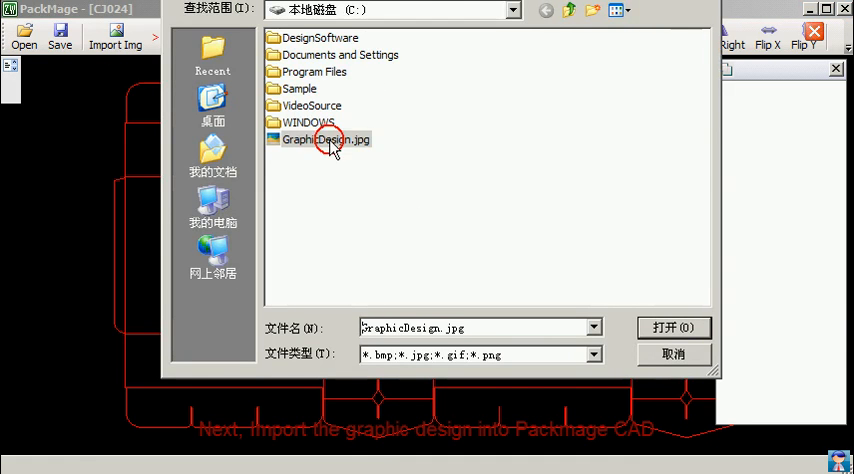
{"action": "left_click", "coordinate": [674, 328]}
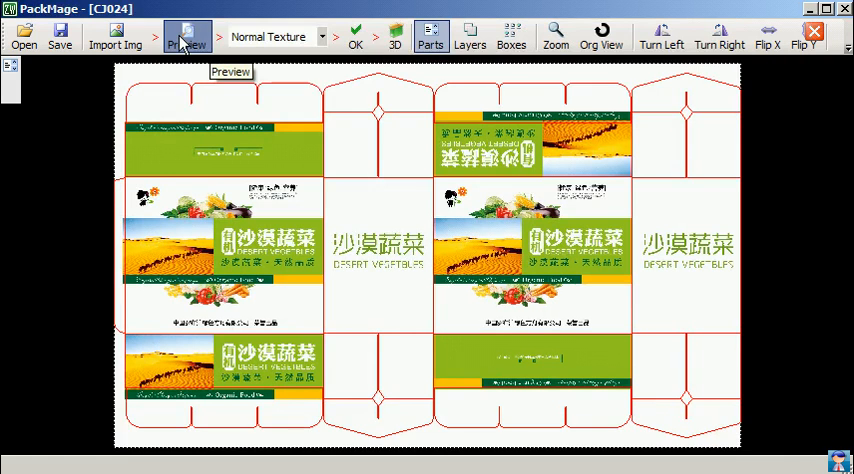
{"action": "left_click", "coordinate": [320, 37]}
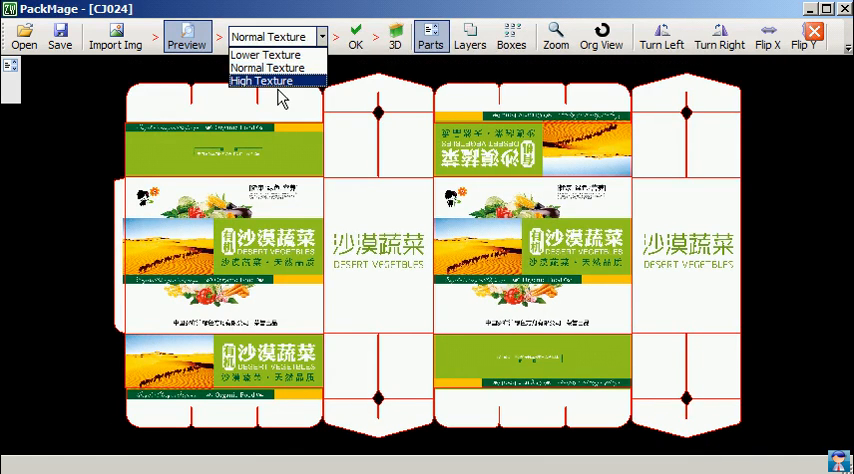
{"action": "left_click", "coordinate": [262, 80]}
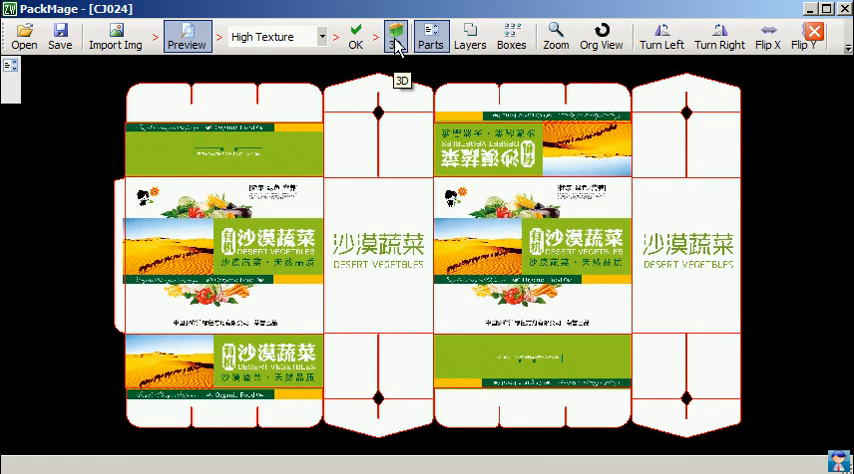
{"action": "left_click", "coordinate": [396, 33]}
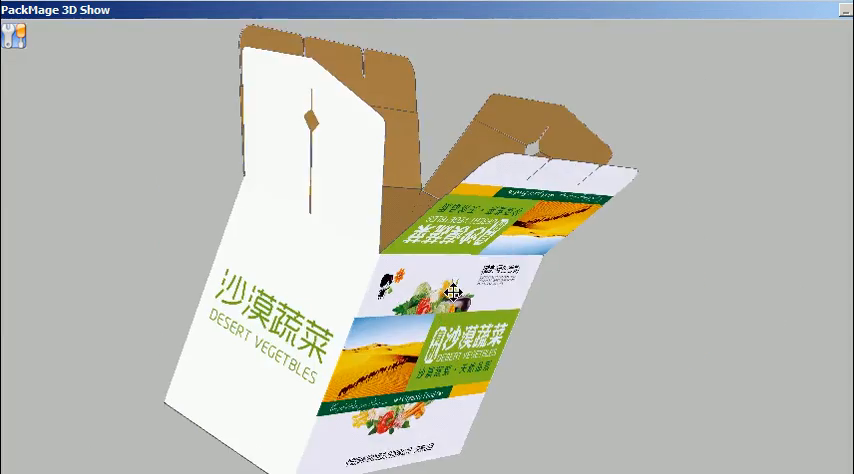
Orbit the textured box and its structural wireframe to inspect the folds
{"action": "left_click_drag", "start_coordinate": [452, 292], "coordinate": [528, 150]}
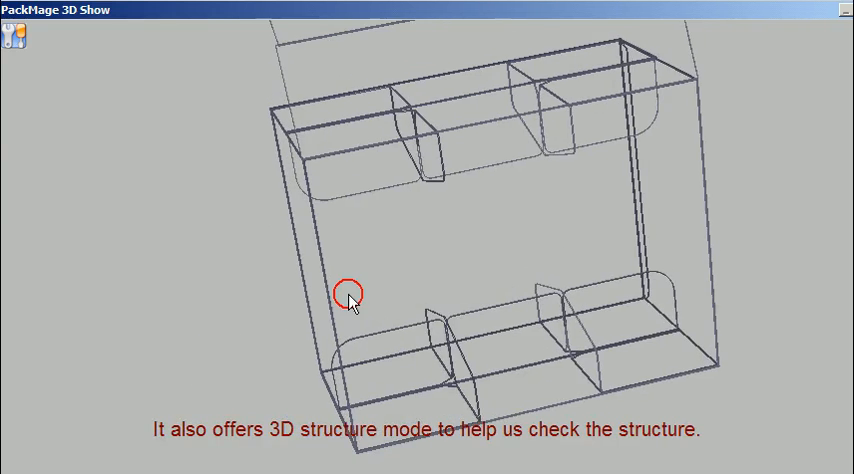
{"action": "left_click_drag", "start_coordinate": [350, 302], "coordinate": [391, 170]}
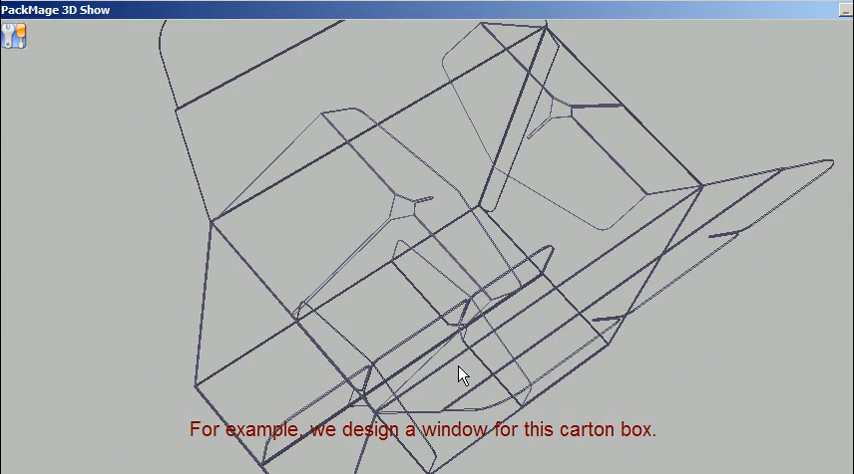
{"action": "left_click", "coordinate": [696, 56]}
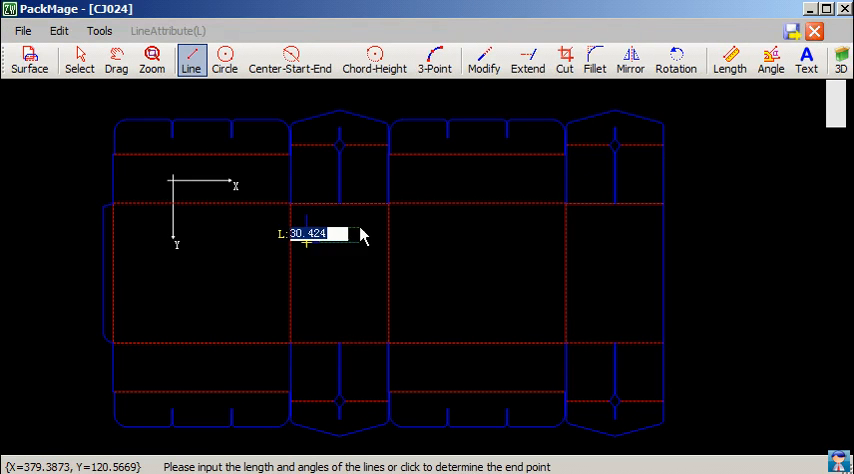
{"action": "mouse_move", "coordinate": [330, 222]}
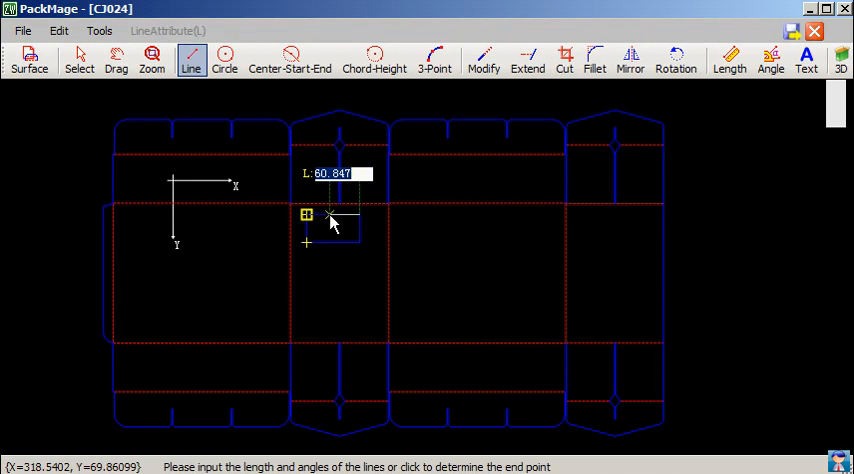
Turn the rectangular outline into a hollow window surface and view the opening in 3D
{"action": "left_click", "coordinate": [79, 60]}
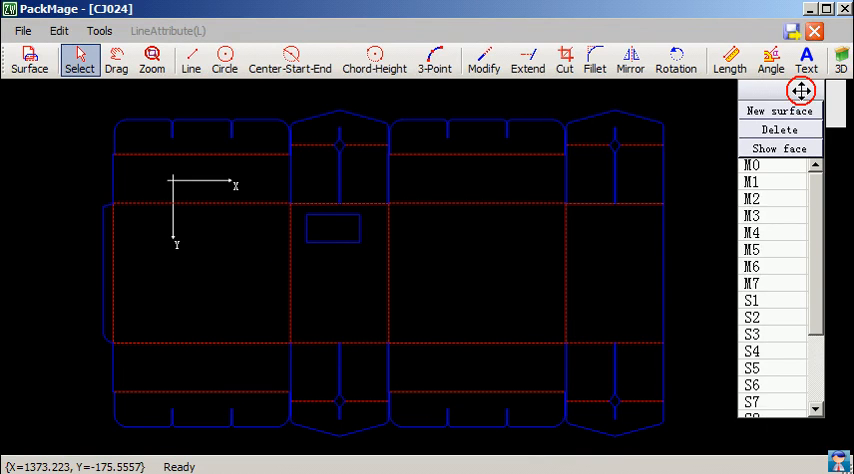
{"action": "left_click", "coordinate": [780, 111]}
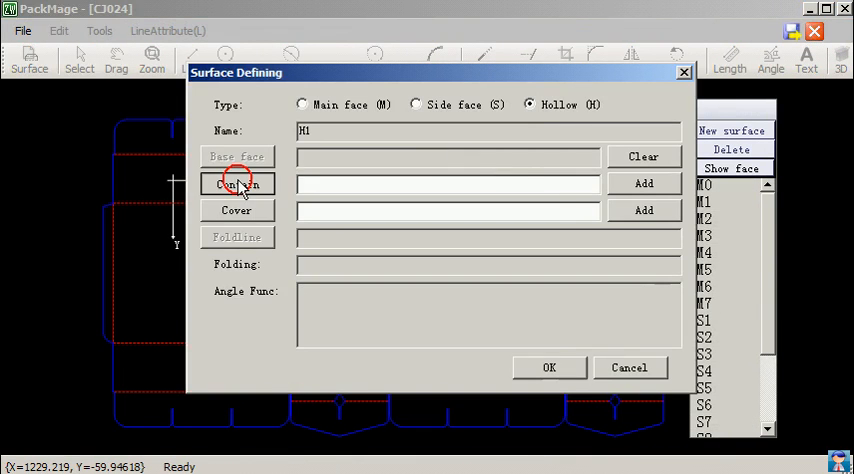
{"action": "left_click", "coordinate": [237, 183]}
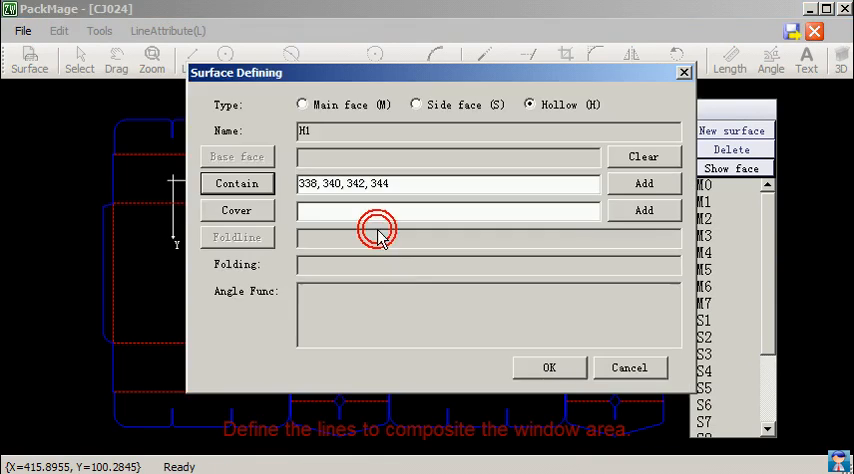
{"action": "left_click", "coordinate": [549, 367]}
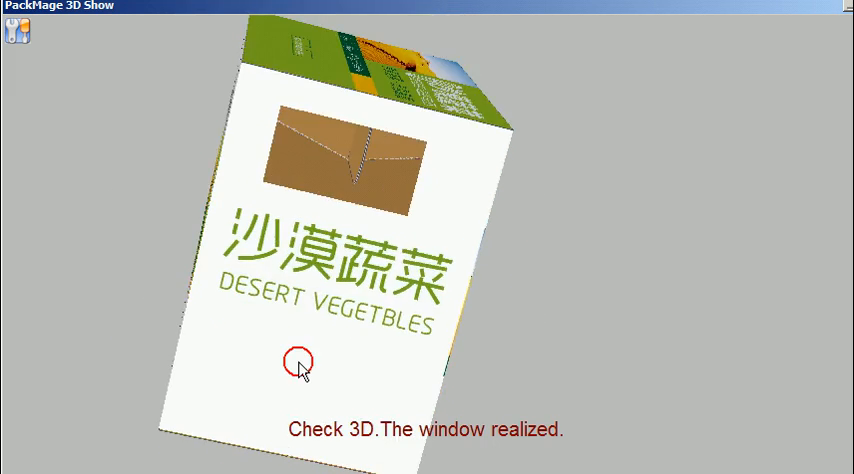
{"action": "left_click_drag", "start_coordinate": [298, 361], "coordinate": [232, 211]}
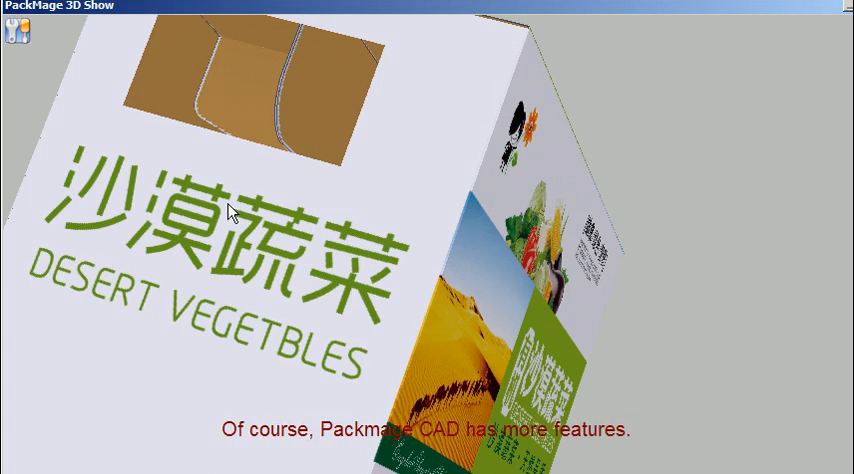